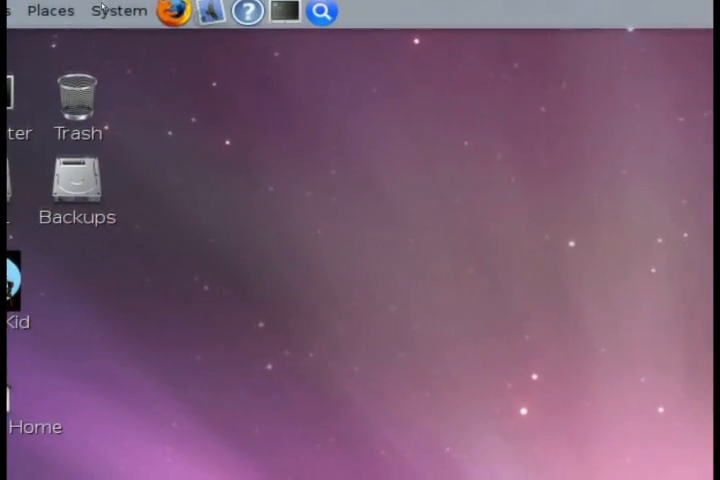
Step: Launch Advanced Desktop Effects Settings from the System > Preferences menu
click(118, 11)
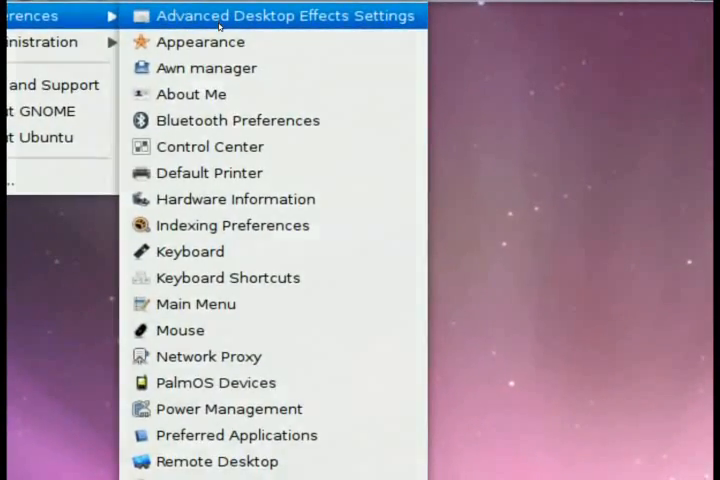
click(285, 15)
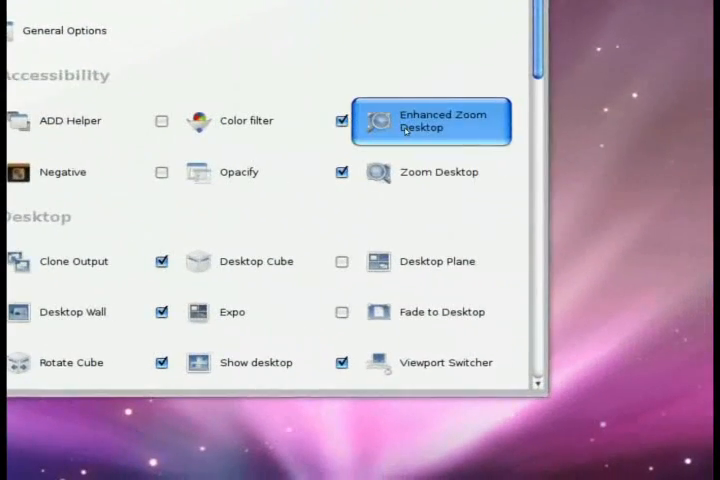
mouse_move(430, 122)
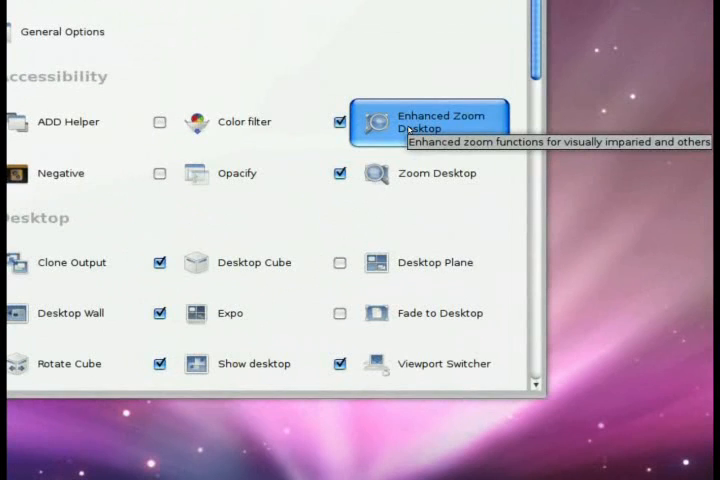
click(430, 122)
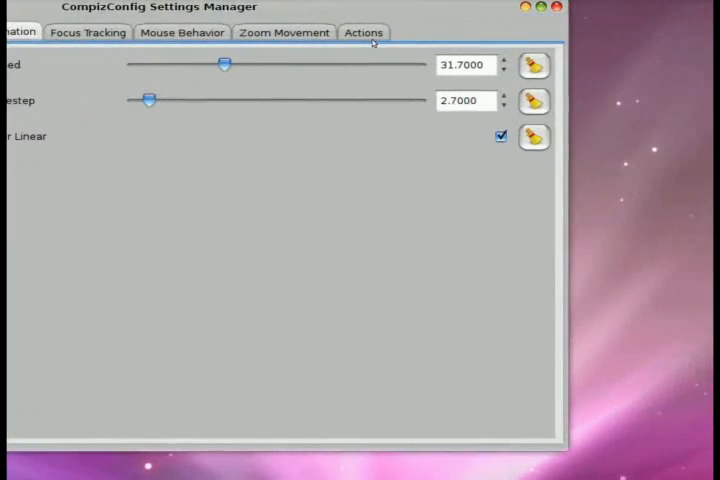
click(363, 32)
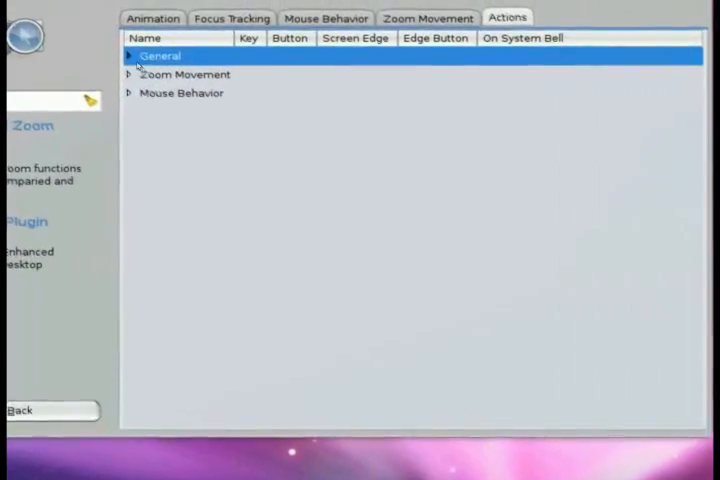
click(128, 55)
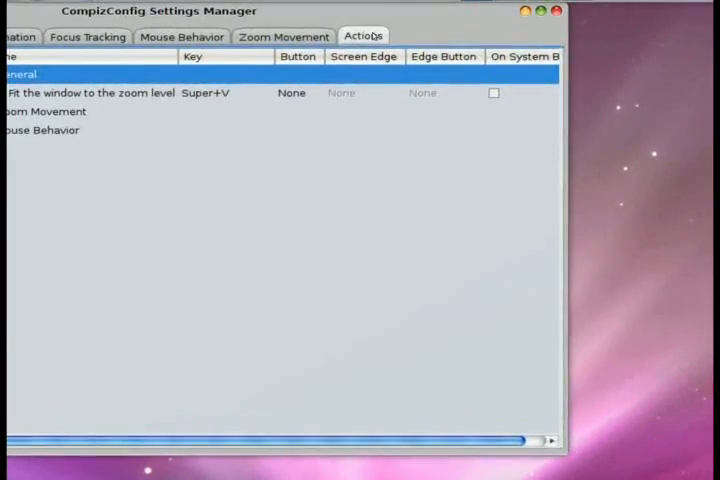
click(283, 36)
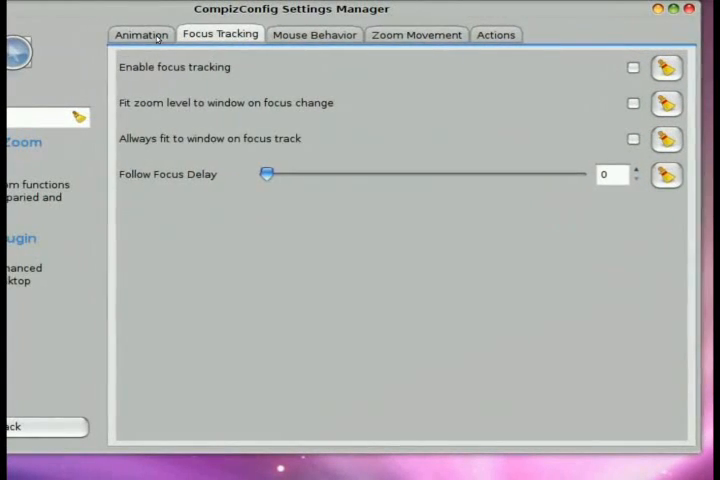
click(141, 34)
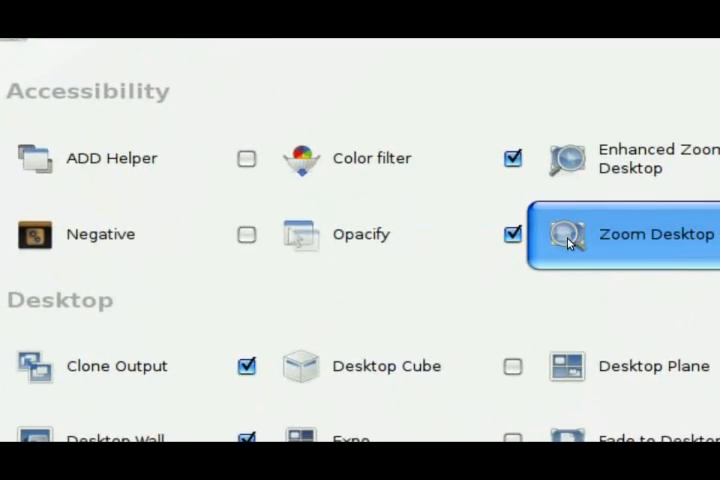
mouse_move(570, 245)
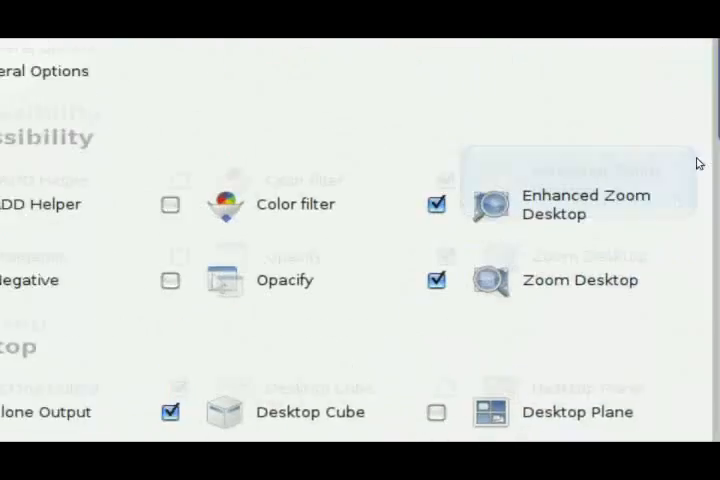
scroll(down, 3)
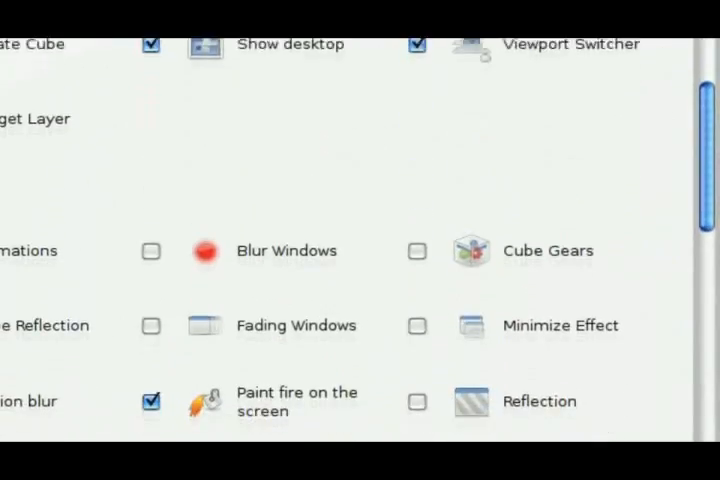
scroll(down, 3)
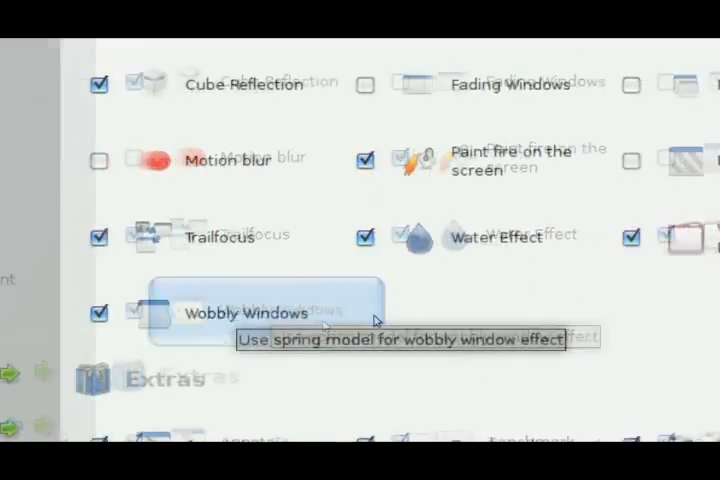
scroll(down, 3)
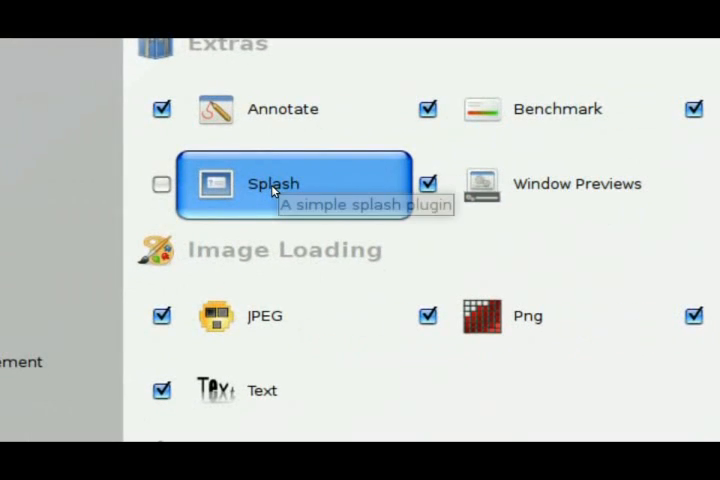
scroll(down, 3)
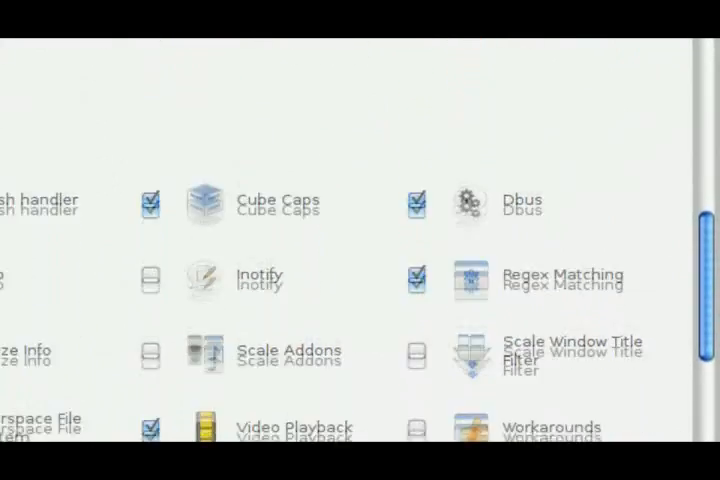
scroll(down, 3)
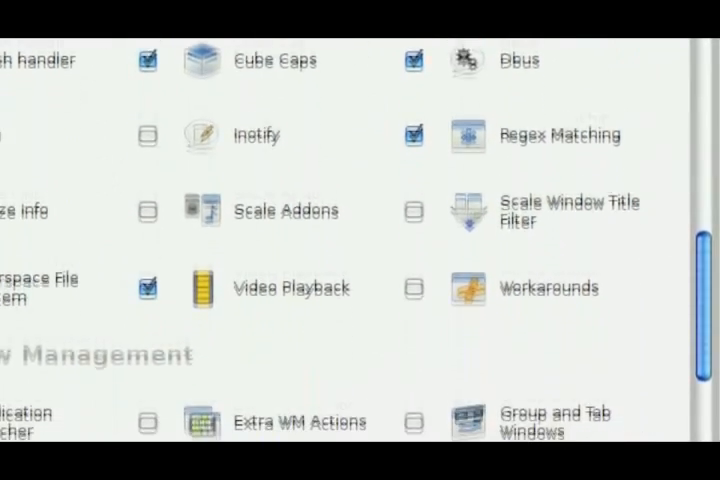
scroll(down, 3)
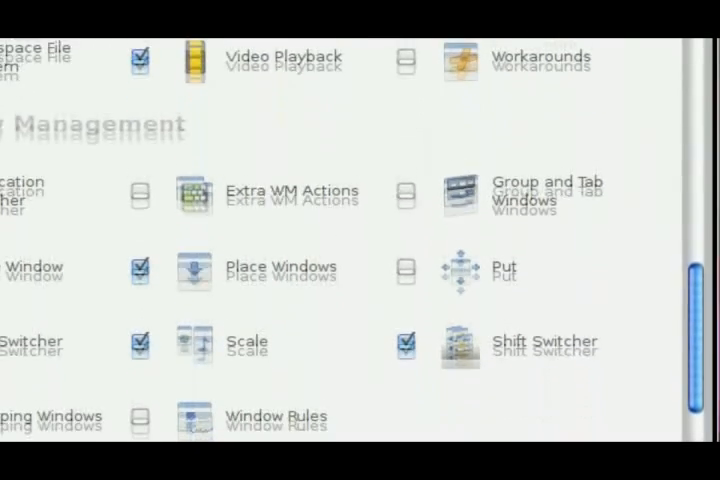
scroll(down, 3)
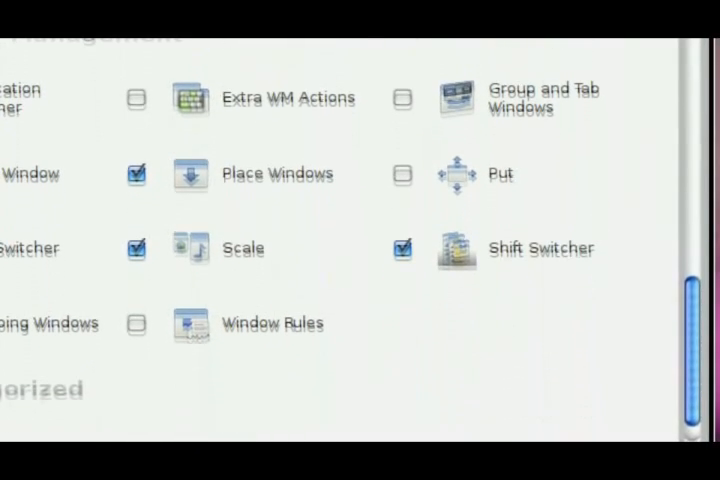
scroll(down, 3)
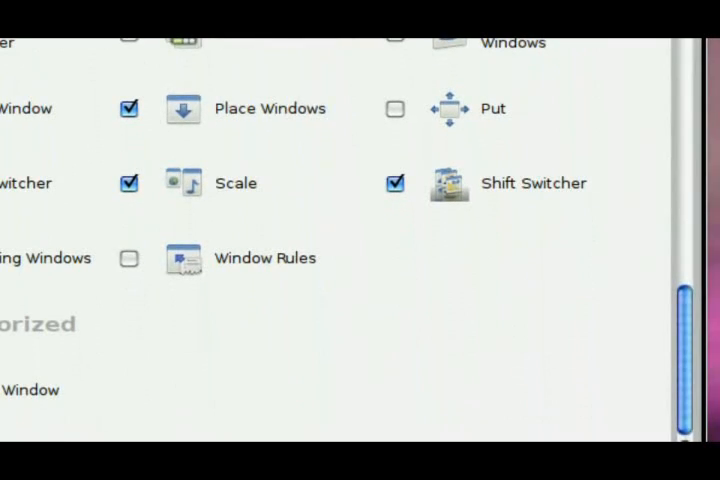
scroll(down, 3)
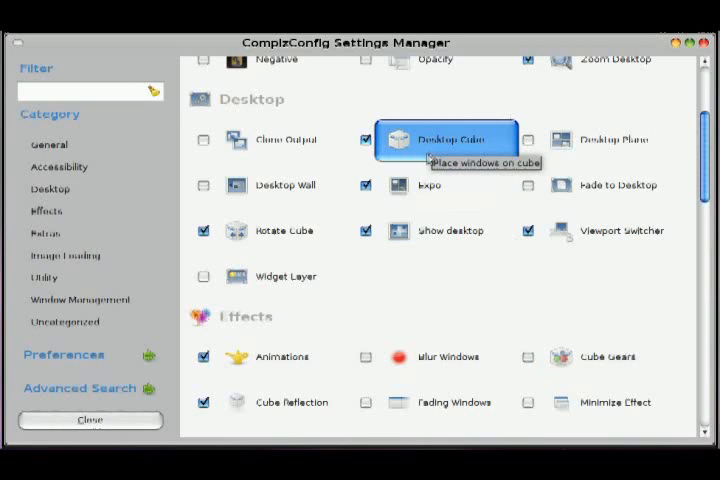
mouse_move(283, 231)
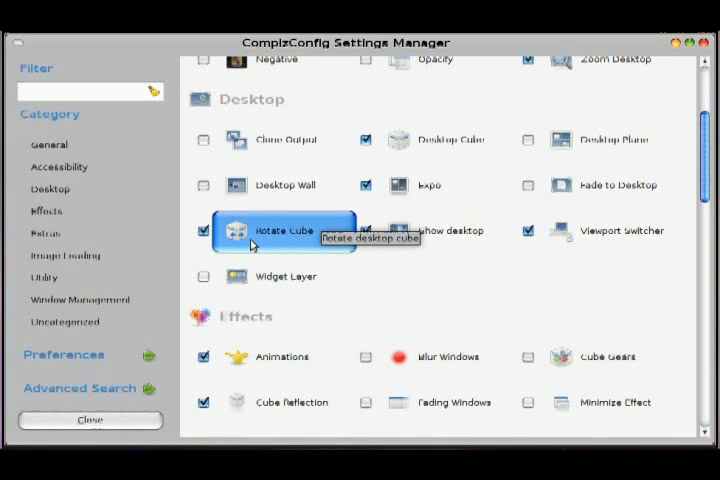
click(283, 230)
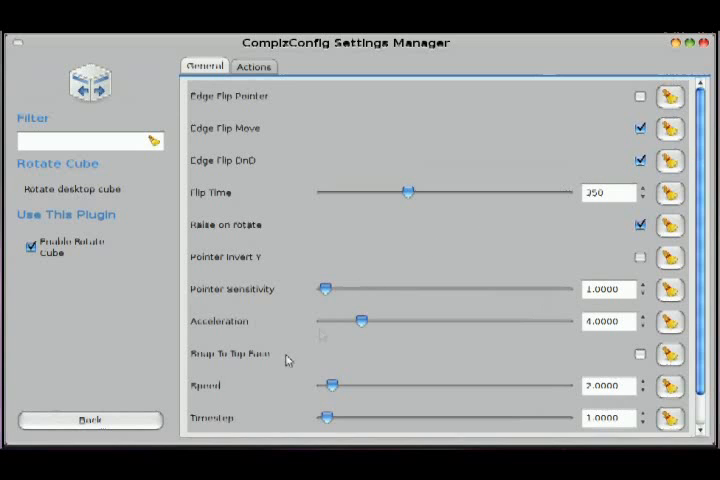
click(89, 419)
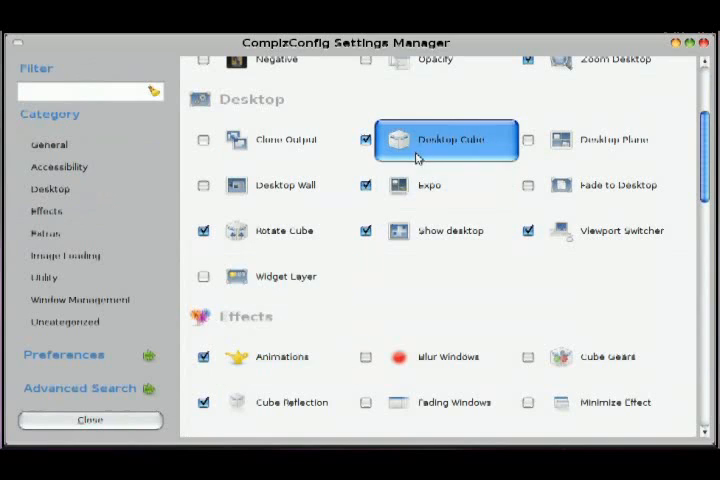
Step: Open Desktop Cube and review its General, Appearance and Behaviour tabs
click(446, 139)
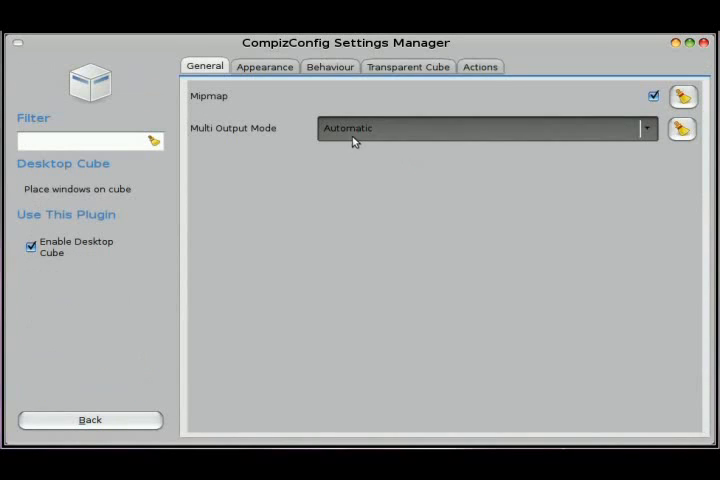
click(487, 128)
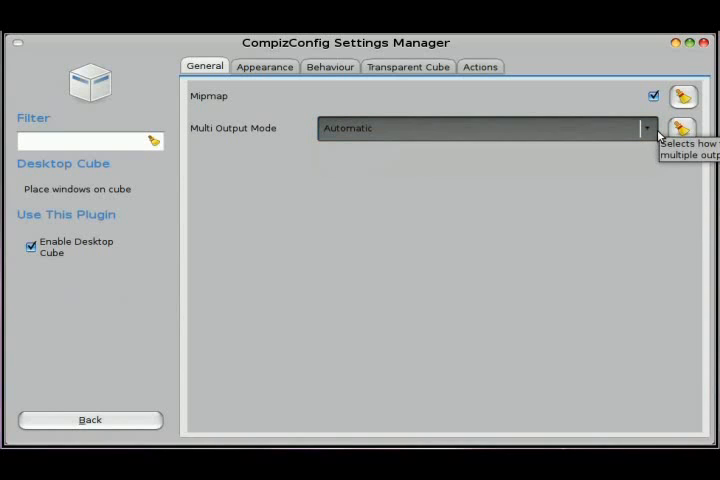
mouse_move(450, 128)
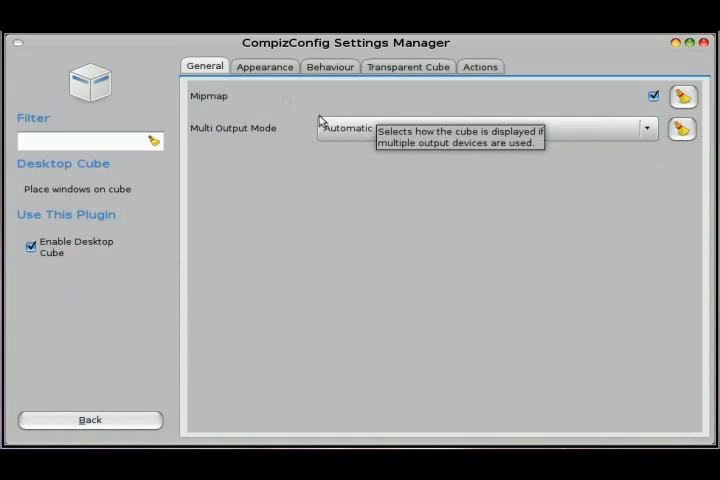
click(264, 66)
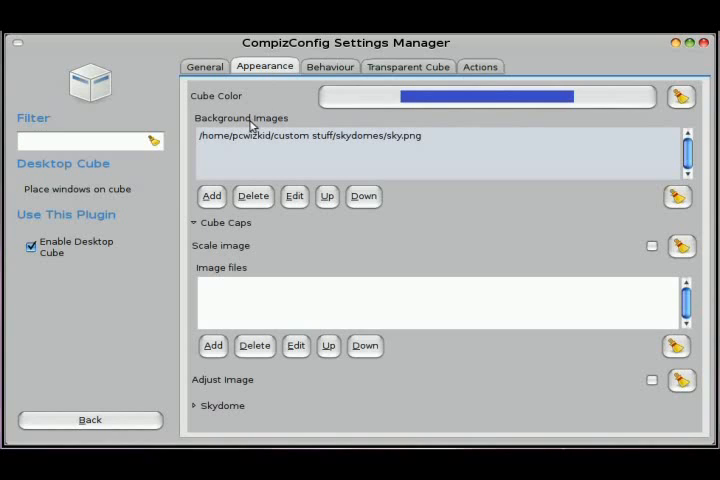
mouse_move(280, 127)
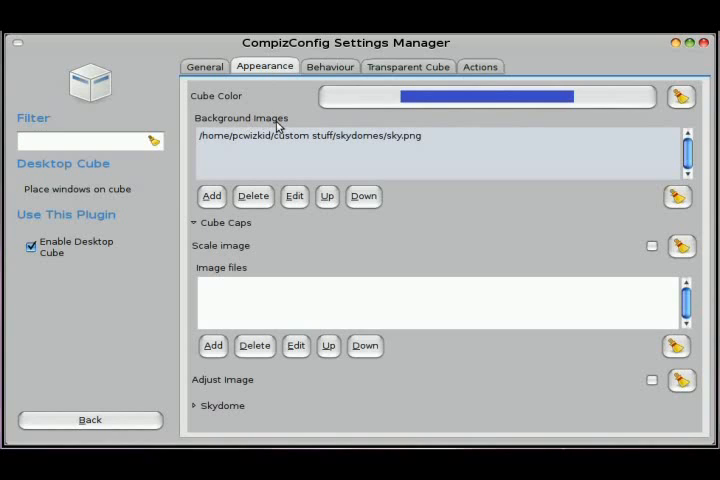
click(330, 66)
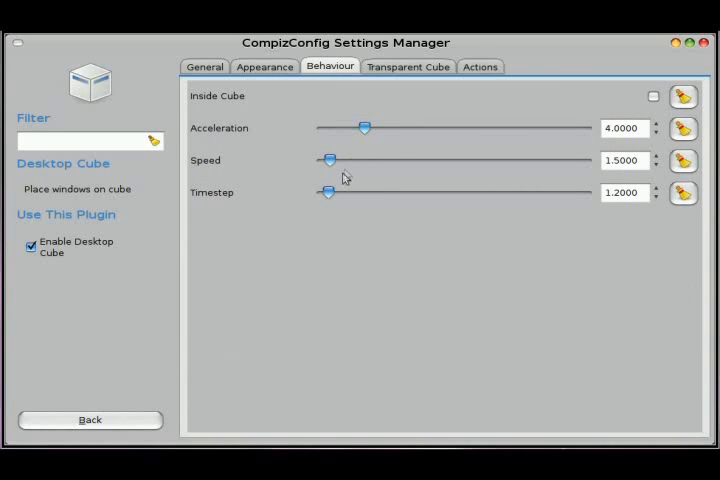
mouse_move(400, 76)
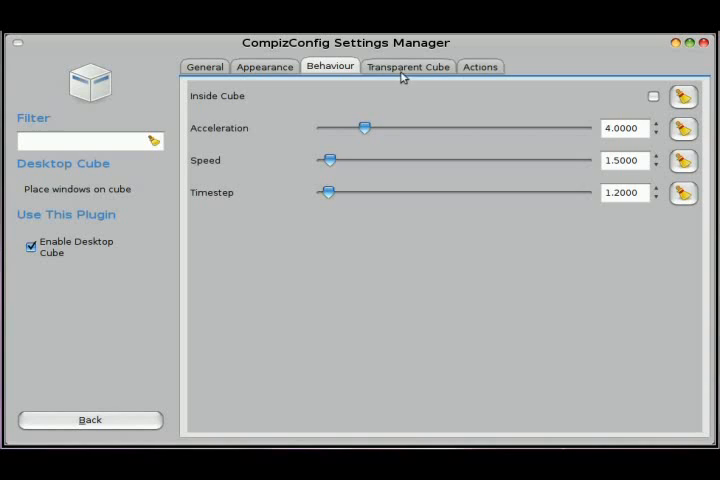
Step: Review Transparent Cube with Opacity During Rotation at 100, then view Actions bindings
click(408, 66)
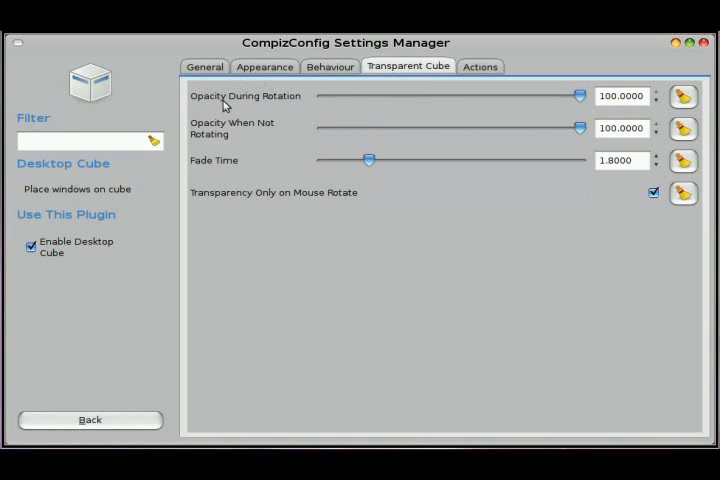
mouse_move(360, 96)
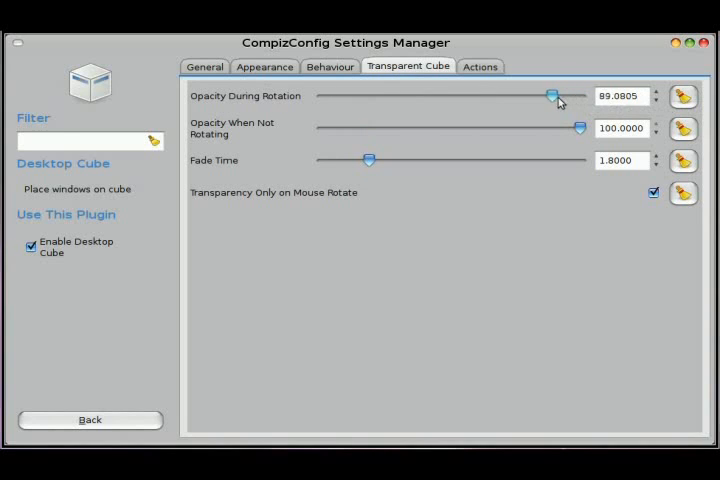
drag(551, 96, 585, 96)
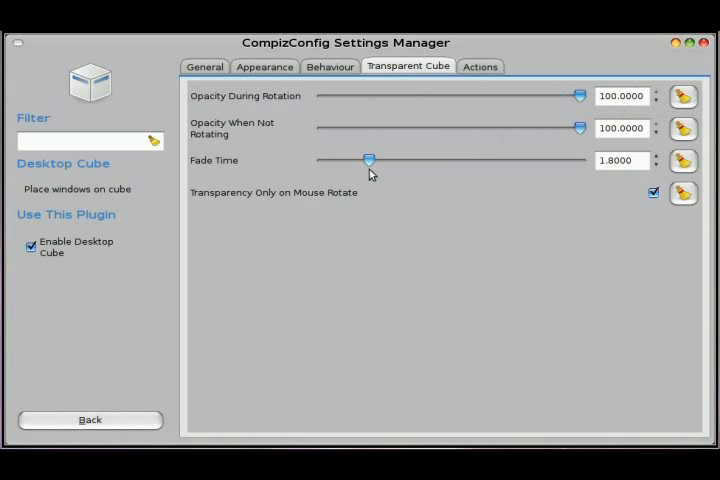
mouse_move(463, 67)
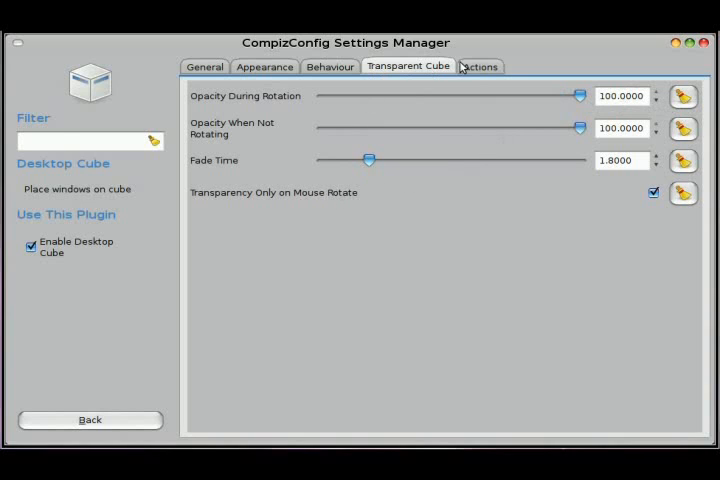
click(479, 66)
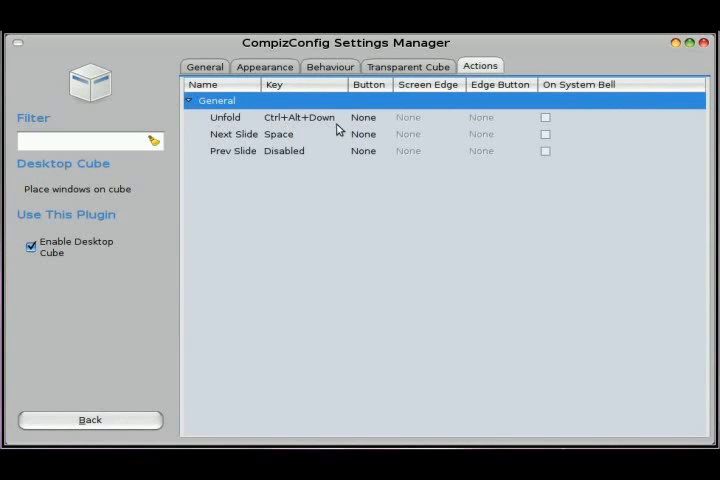
mouse_move(280, 276)
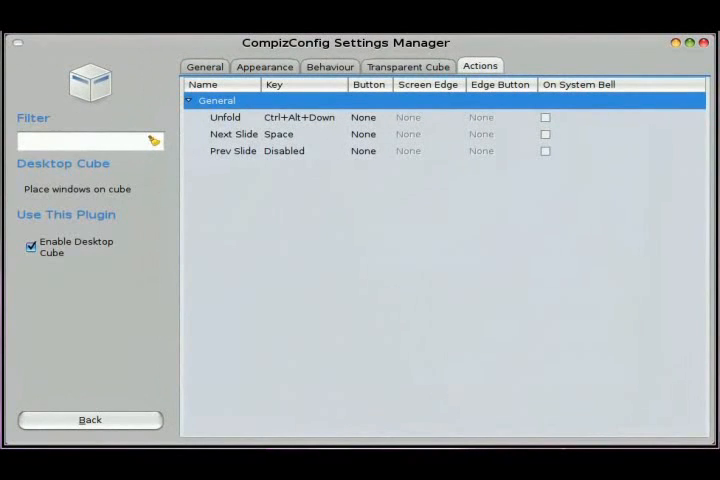
mouse_move(245, 352)
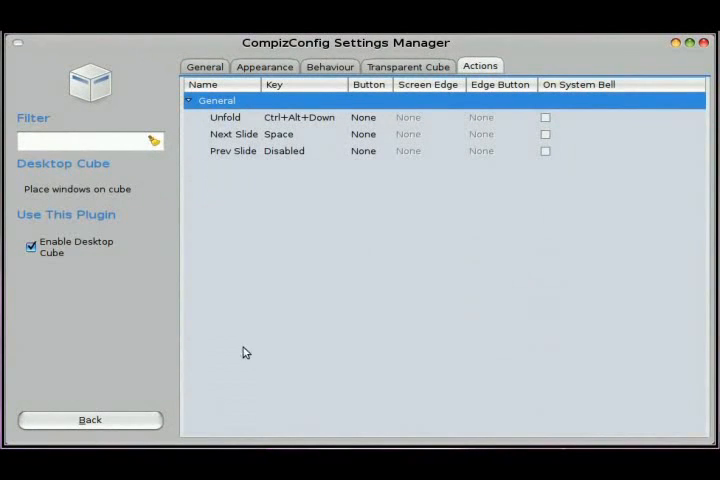